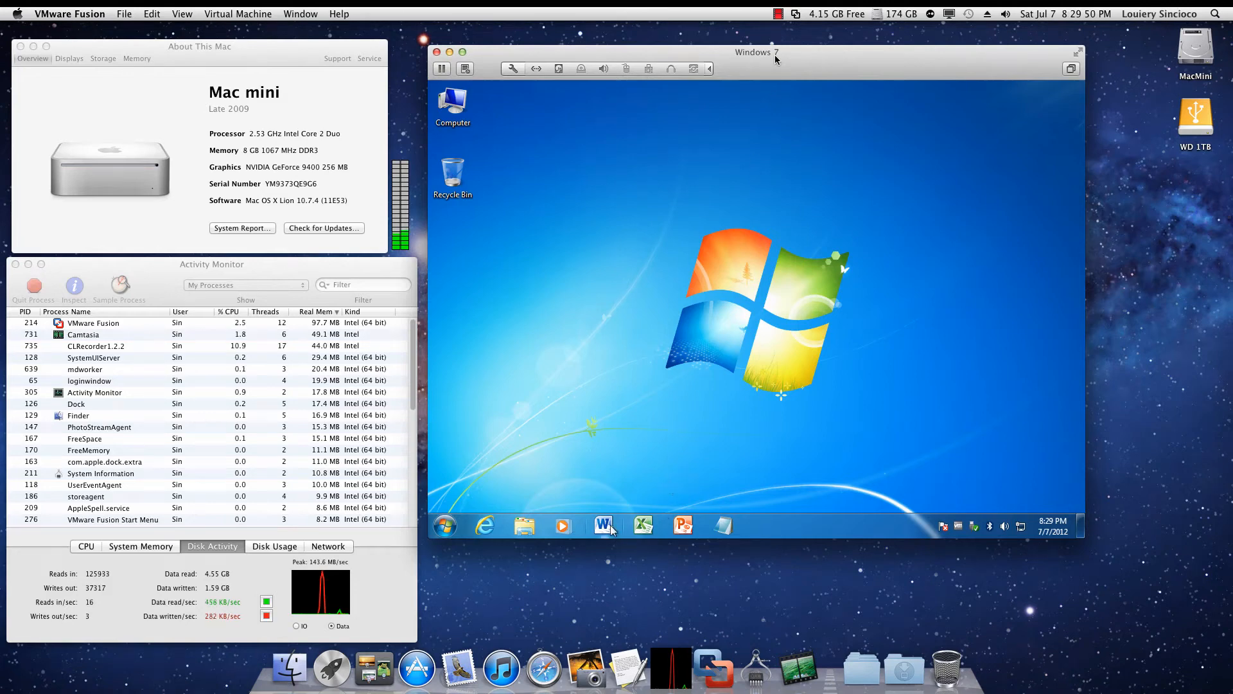
Step: Launch Excel and PowerPoint from the Windows 7 taskbar, then close PowerPoint
click(603, 525)
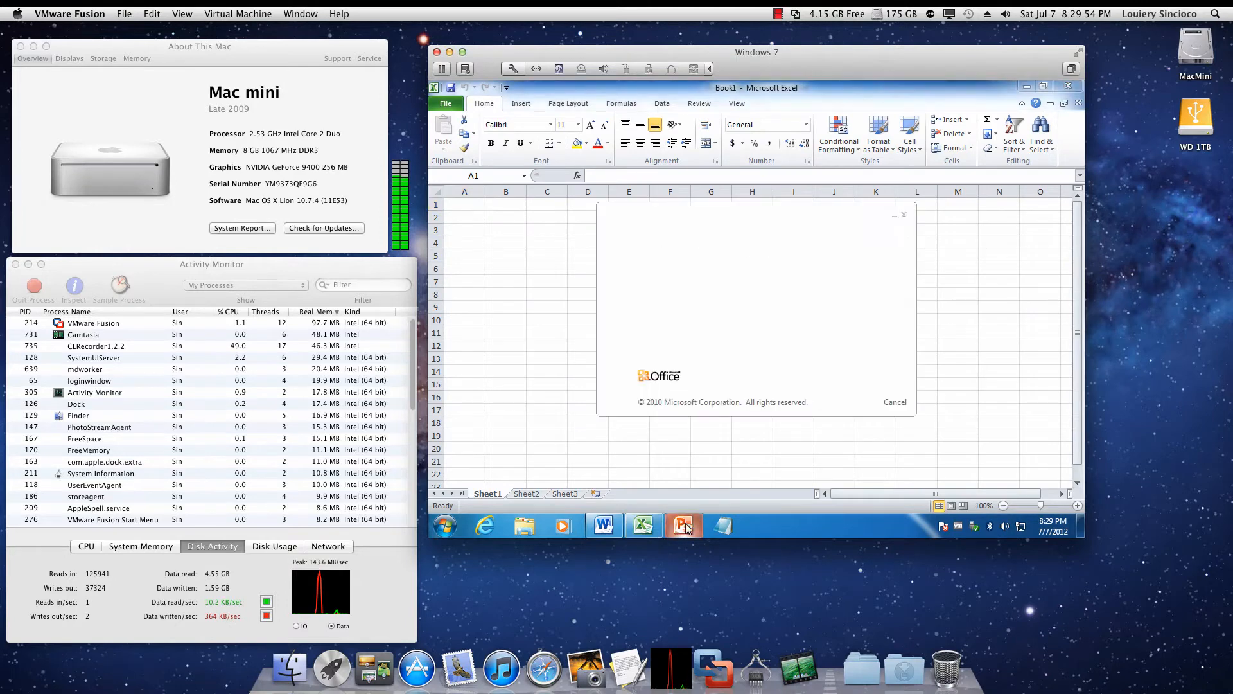
click(682, 525)
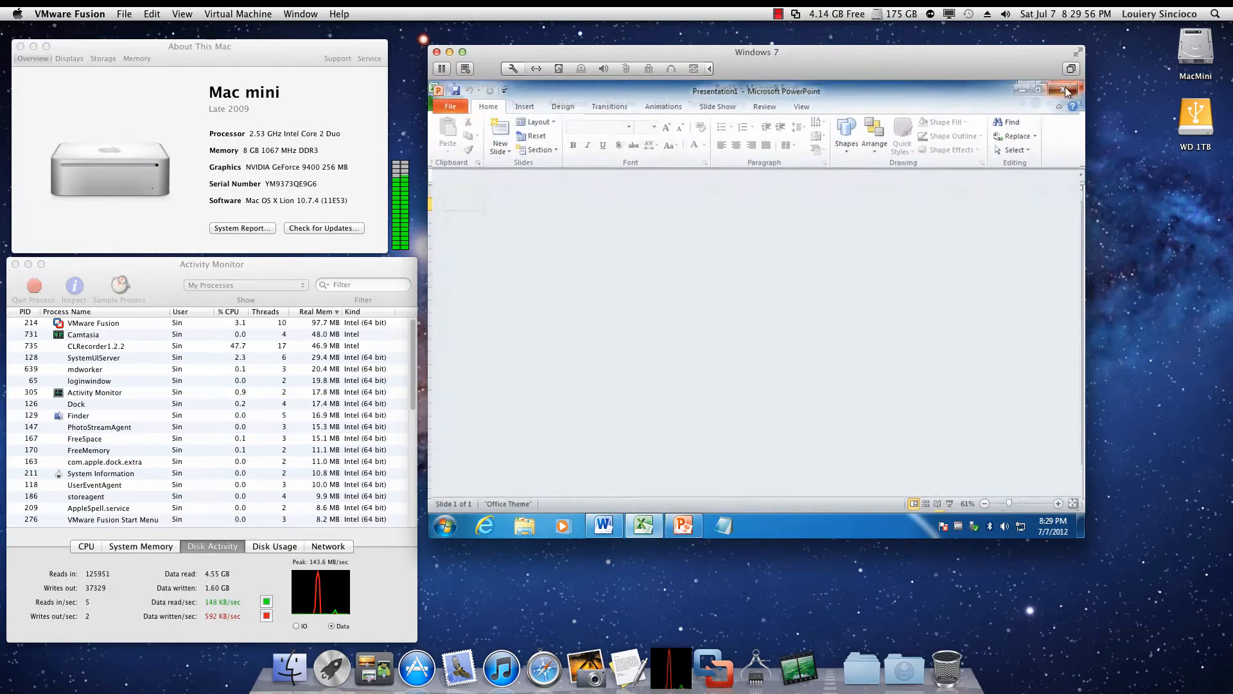
click(1061, 90)
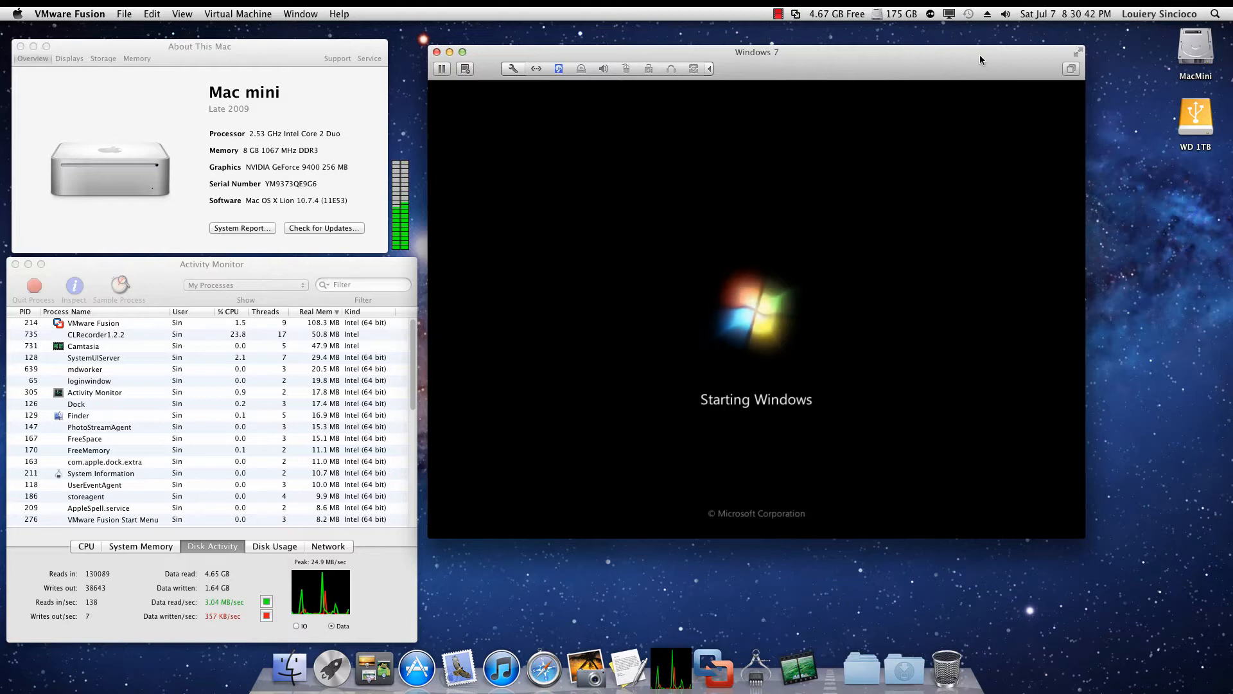
mouse_move(779, 302)
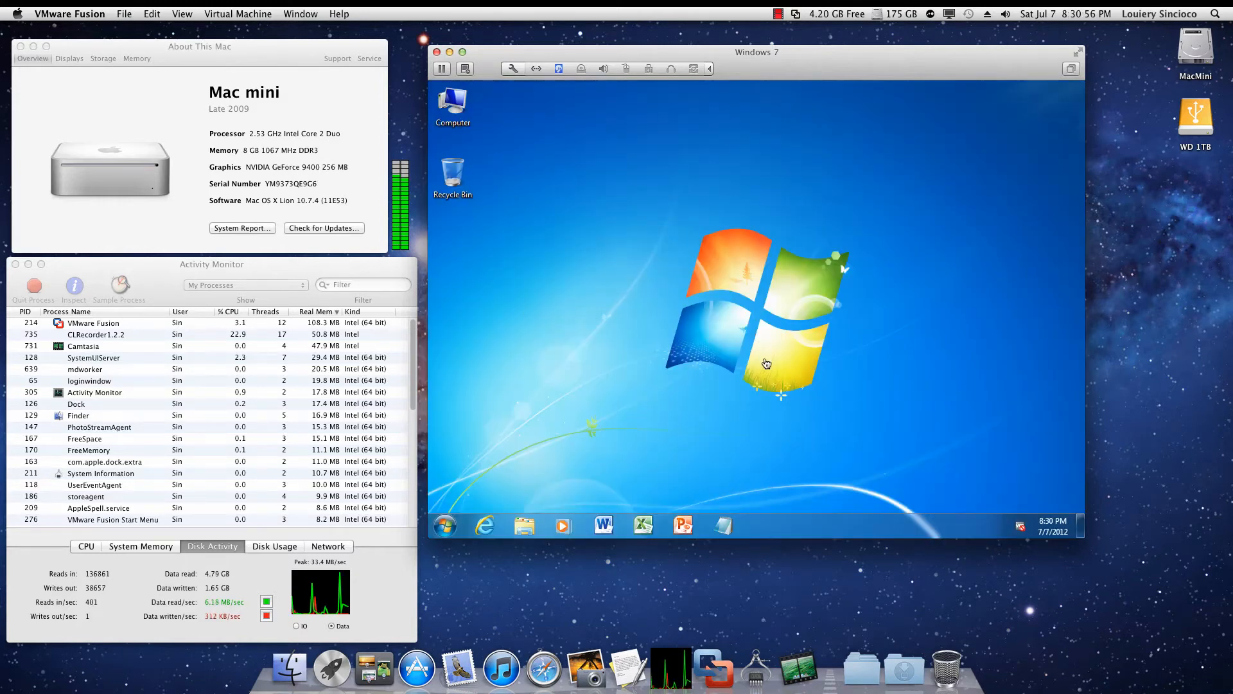
mouse_move(1036, 62)
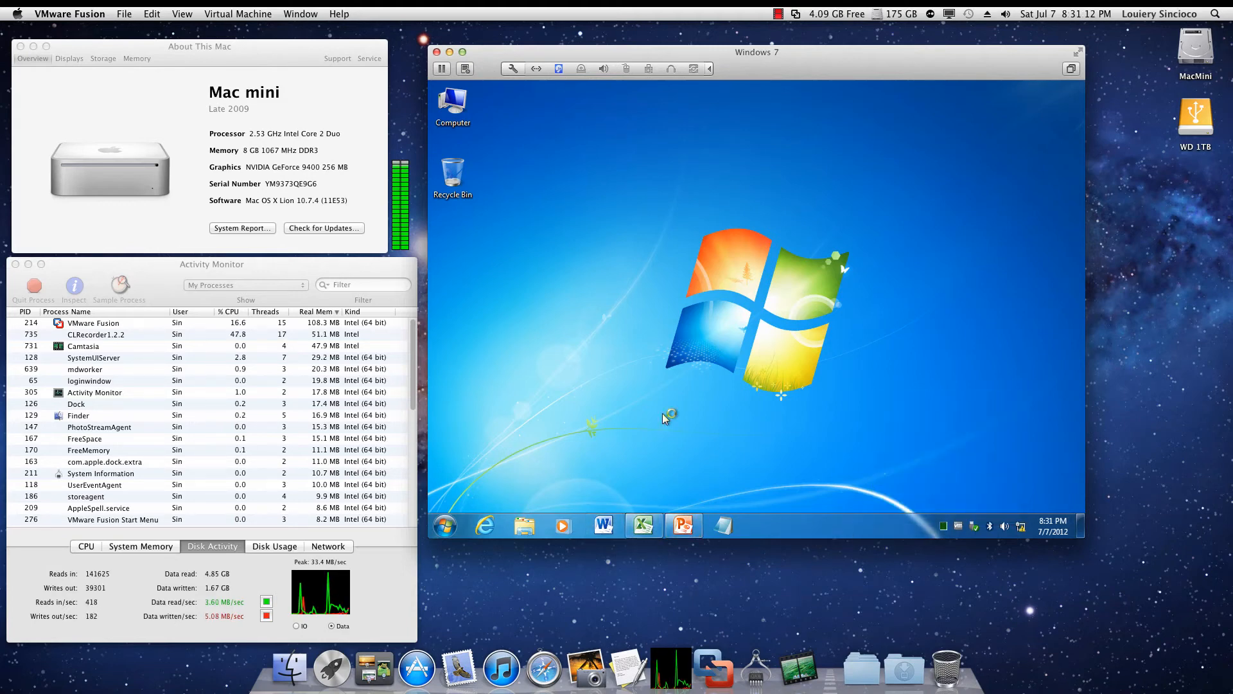
Step: Launch an Office program from the Start menu's All Programs list in Windows 7
click(444, 524)
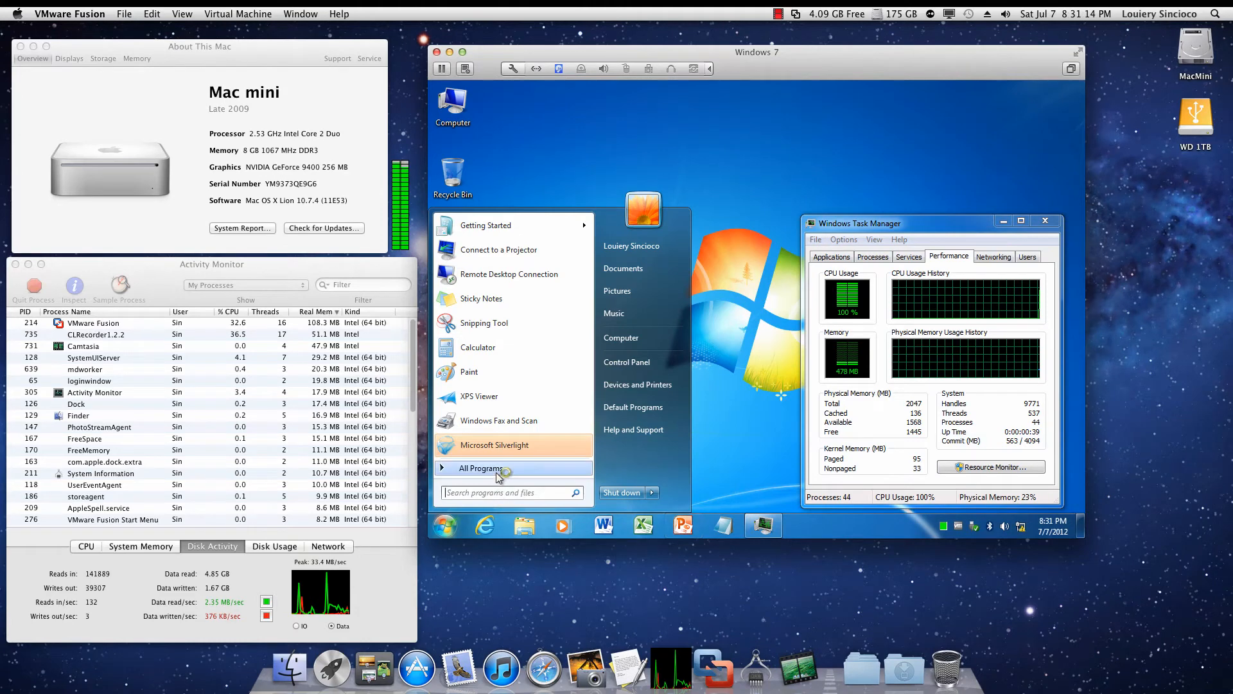
click(480, 468)
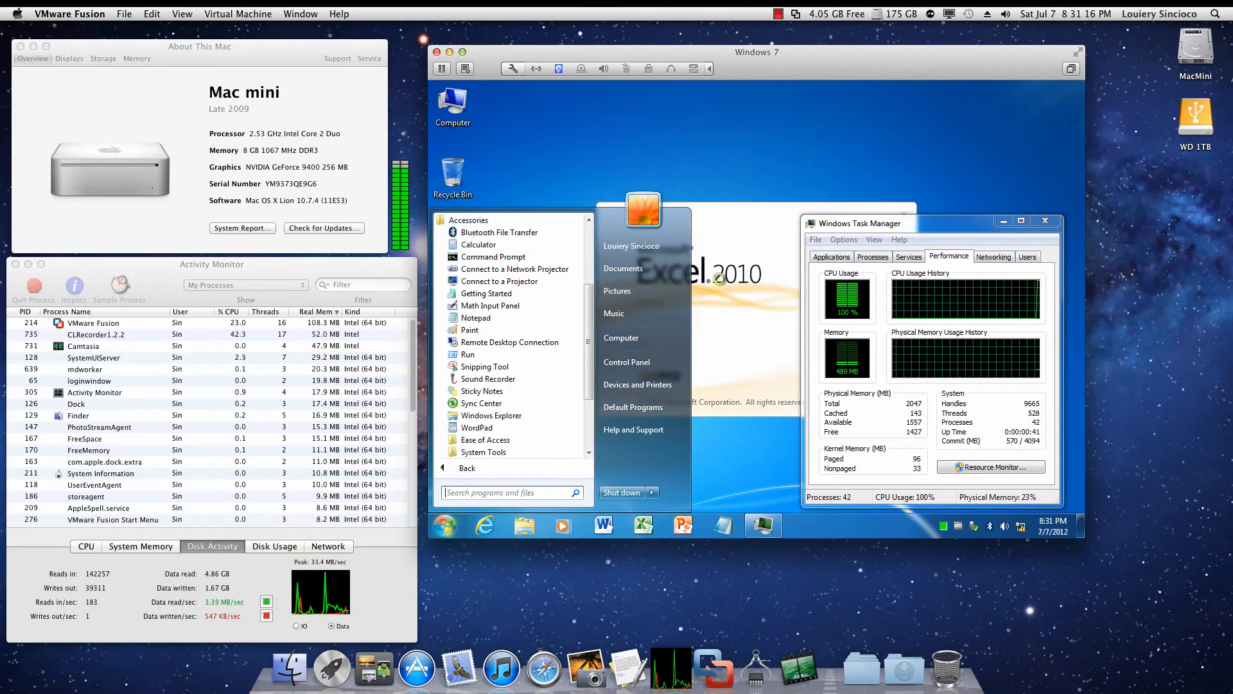
click(643, 525)
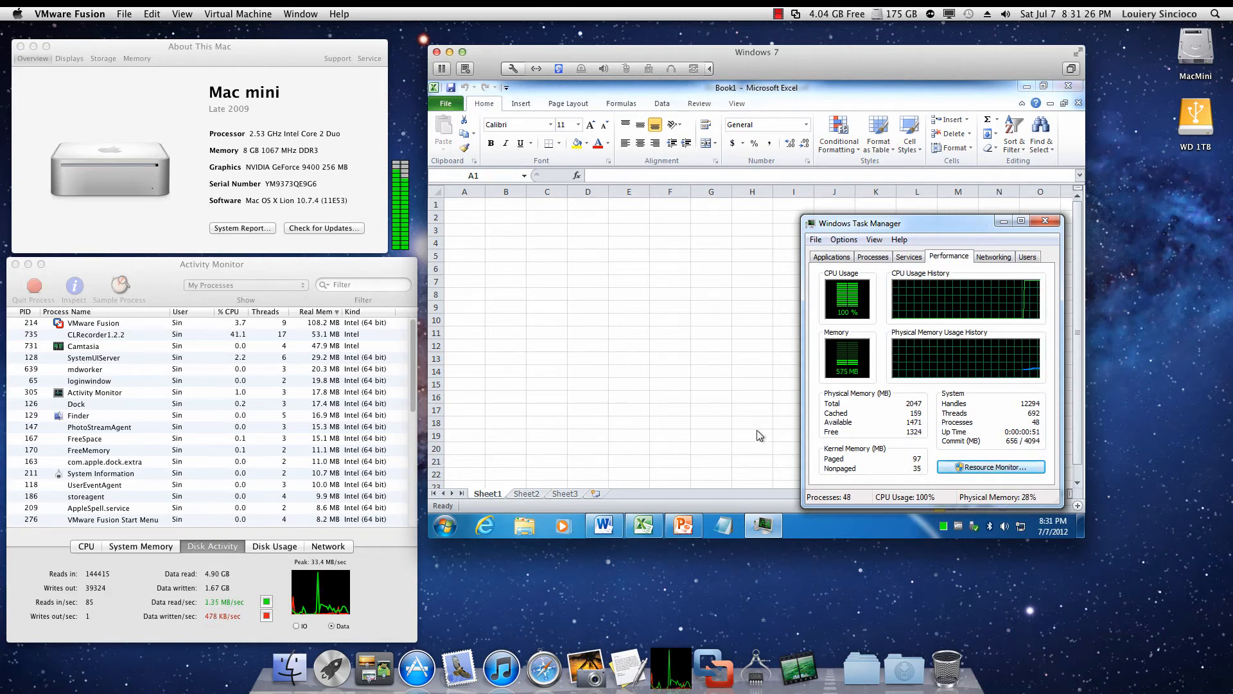
Step: Close Excel, PowerPoint and Word in the Windows 7 guest
click(684, 525)
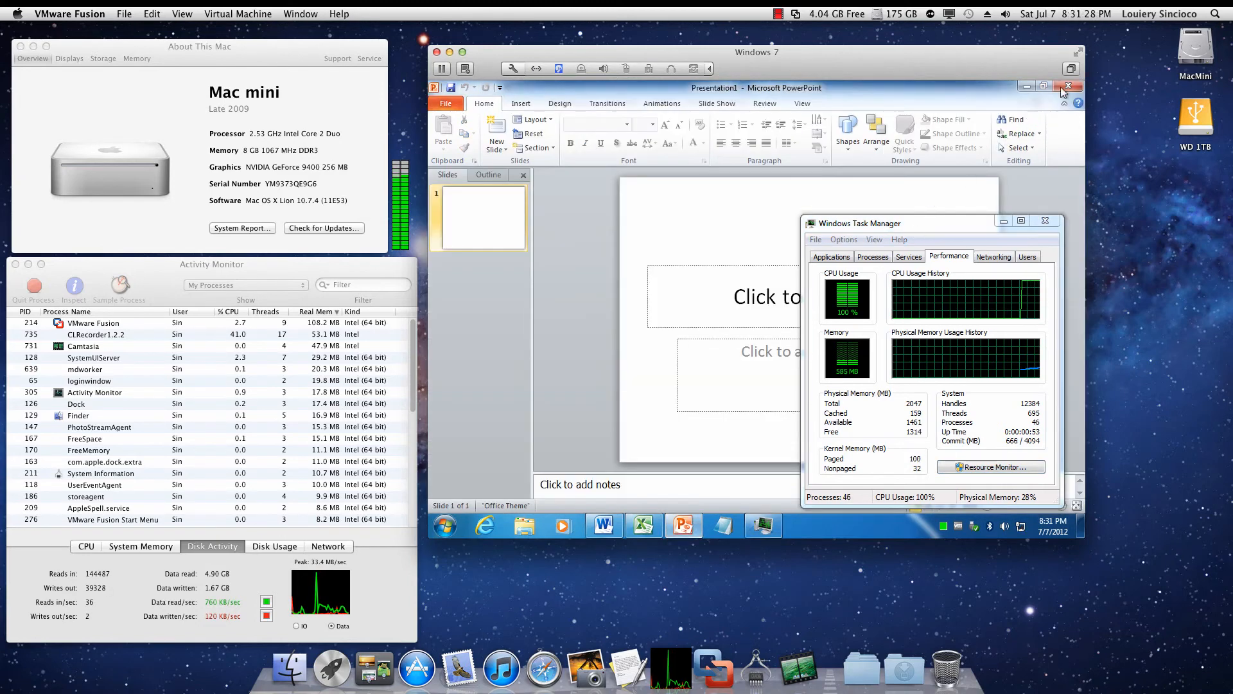
click(603, 524)
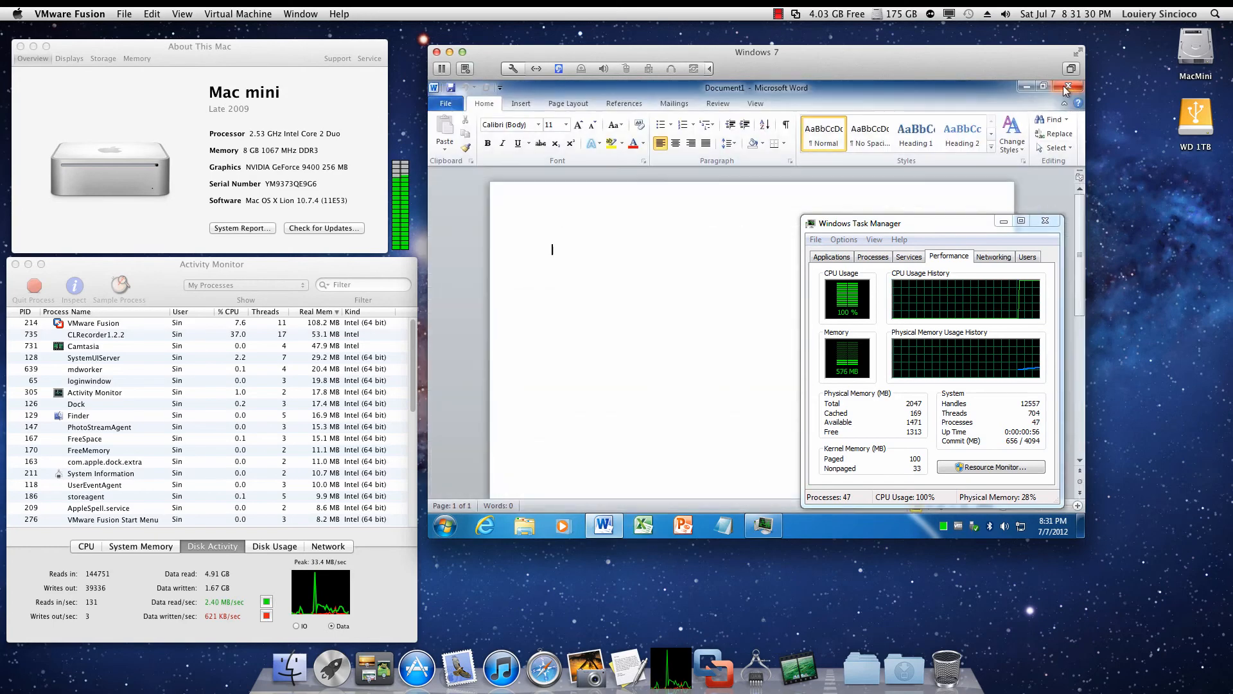
click(1066, 87)
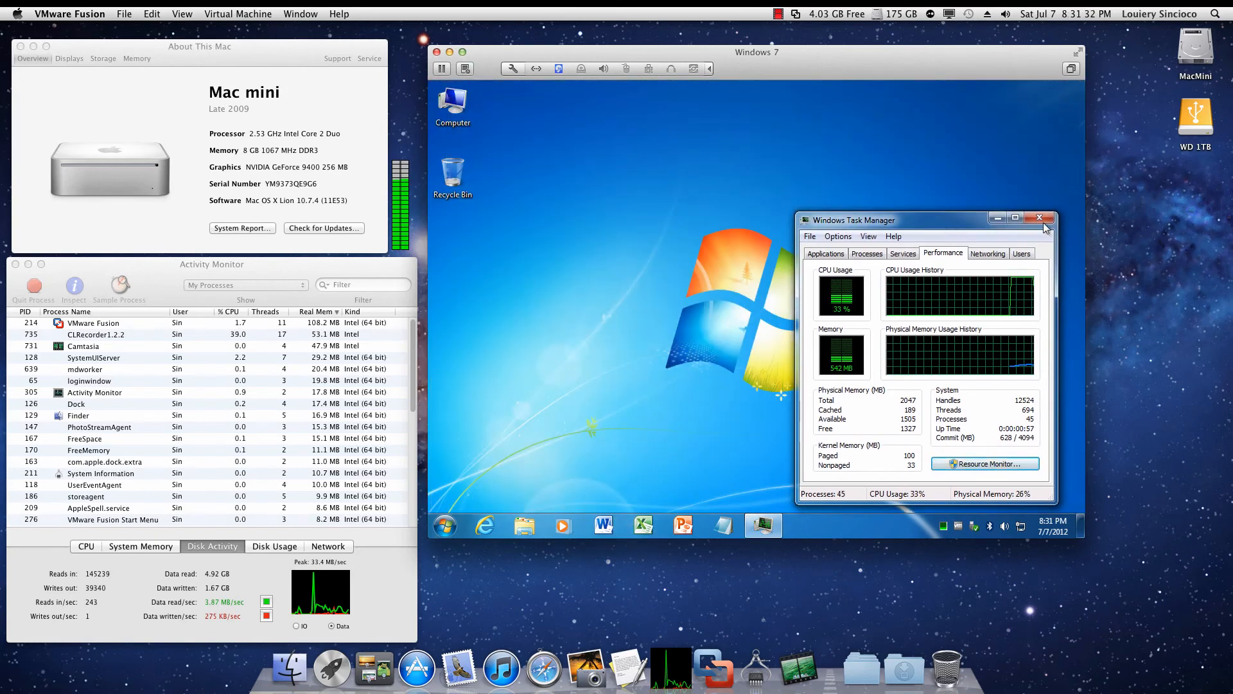
Step: Close Task Manager, launch Excel and PowerPoint, close PowerPoint, and open the Start menu
click(1040, 217)
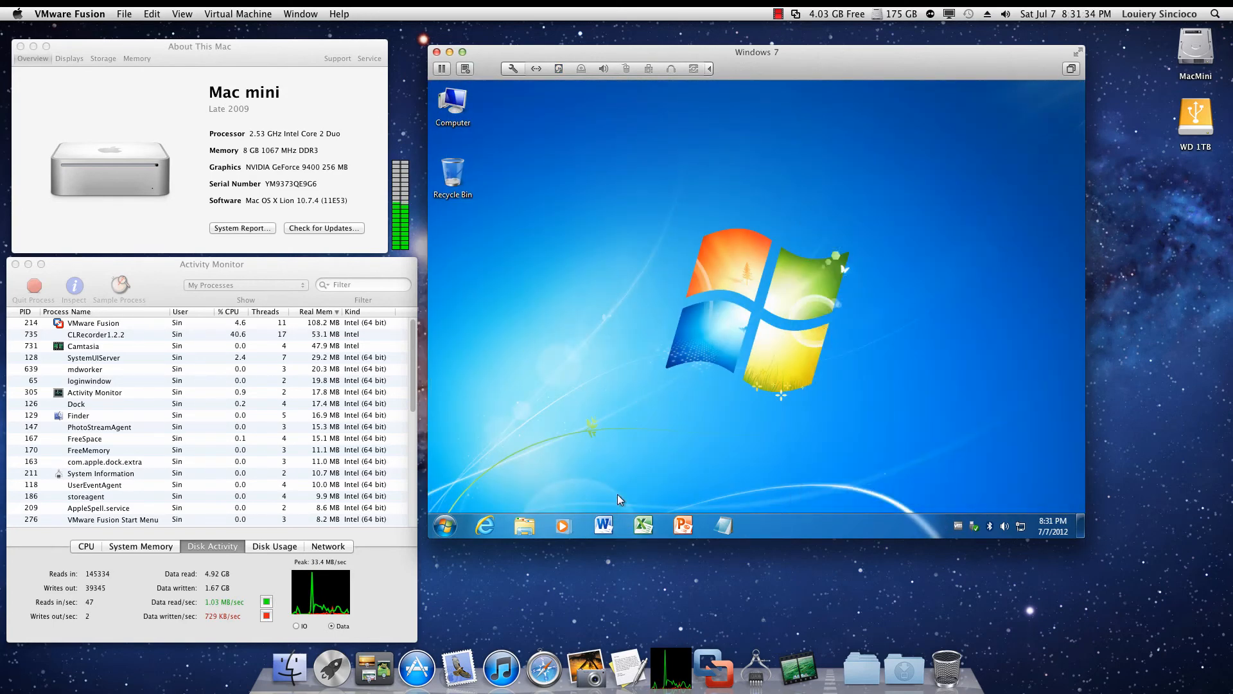
click(644, 525)
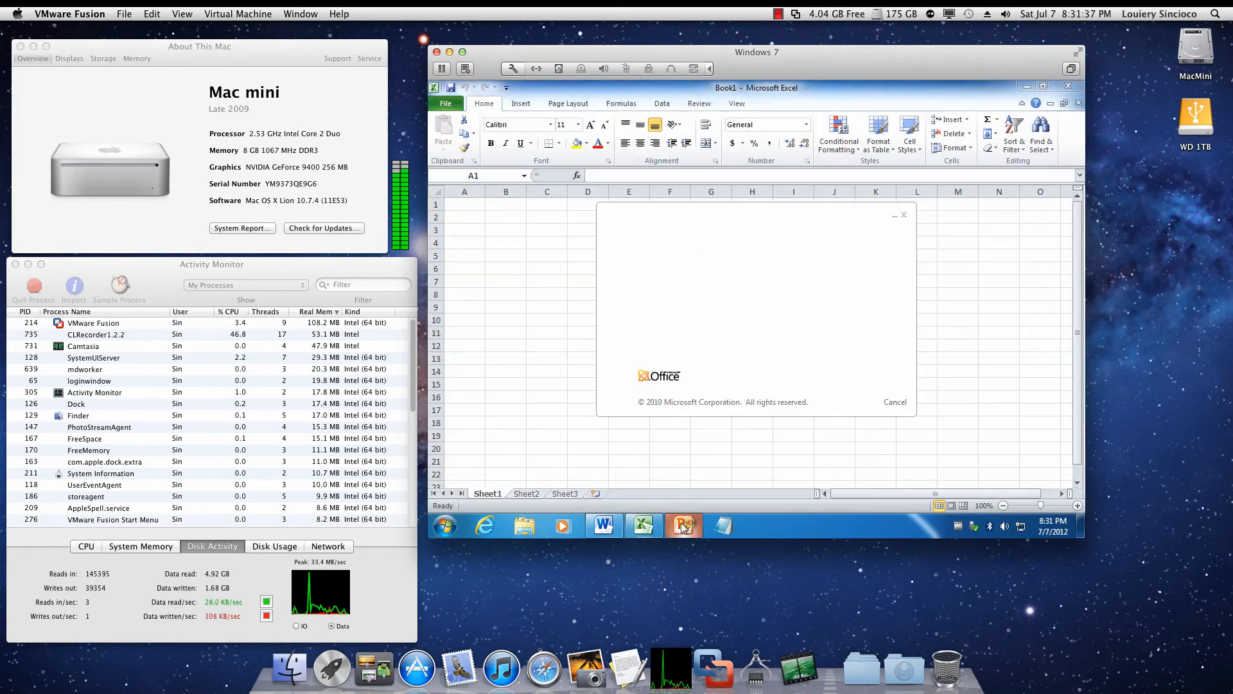
click(683, 526)
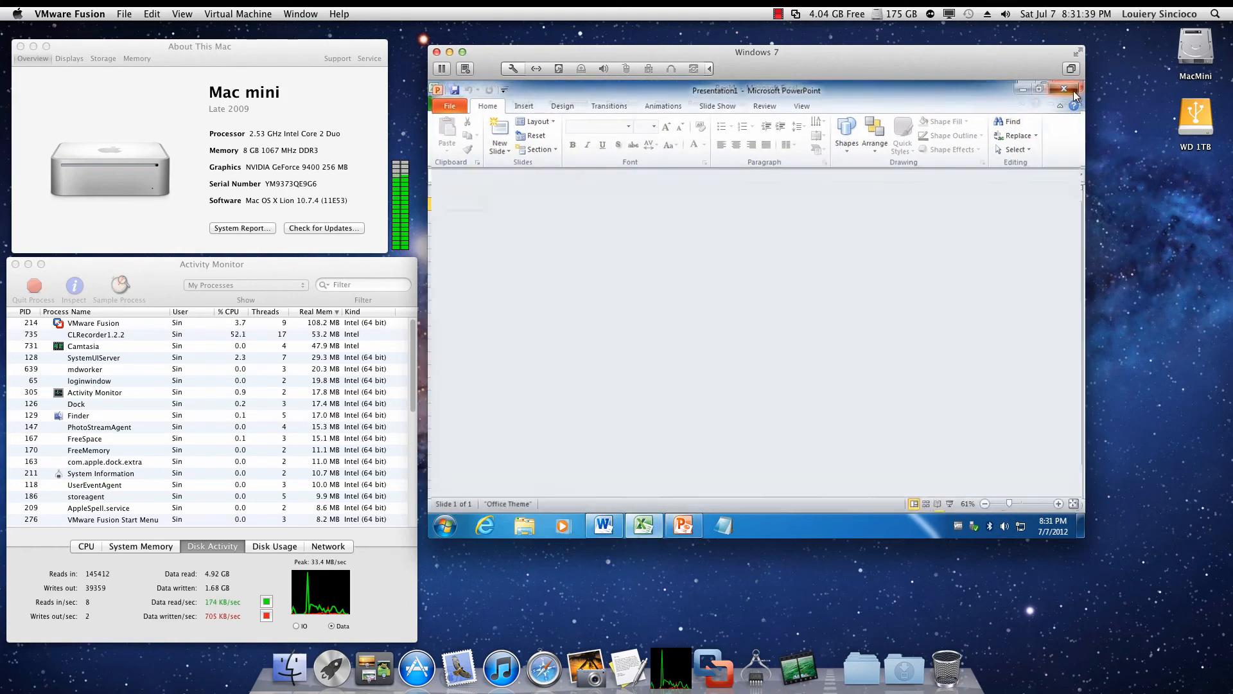
click(1064, 88)
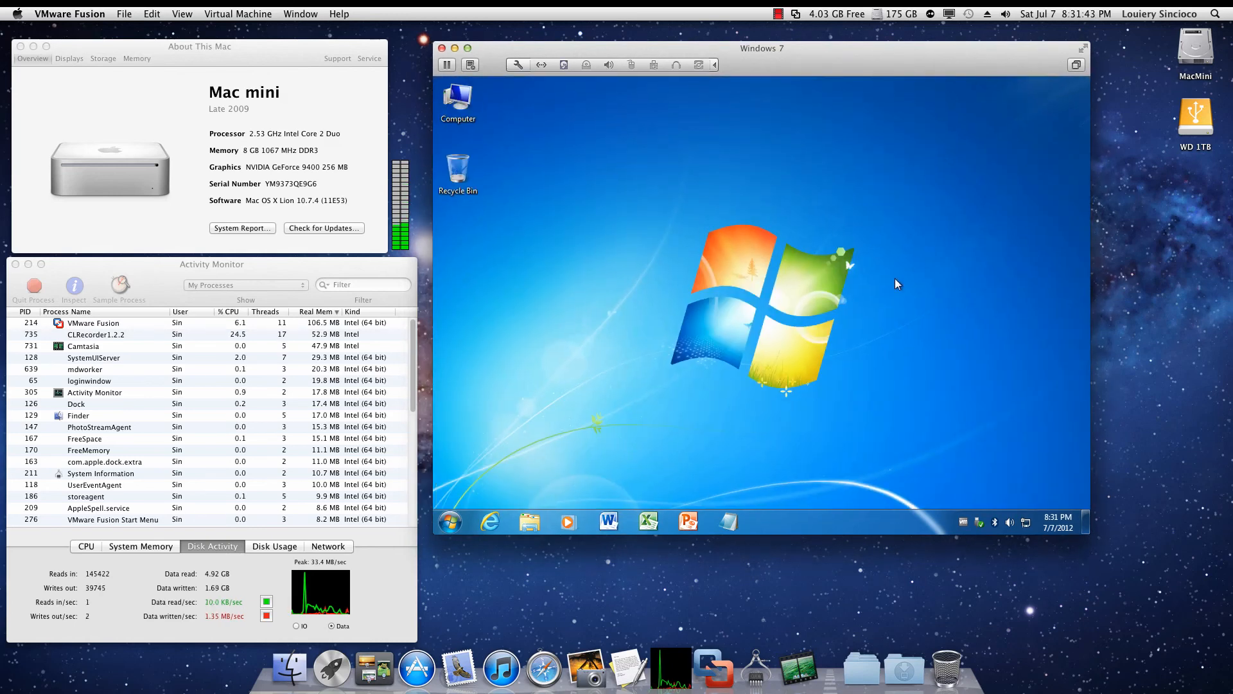
click(449, 521)
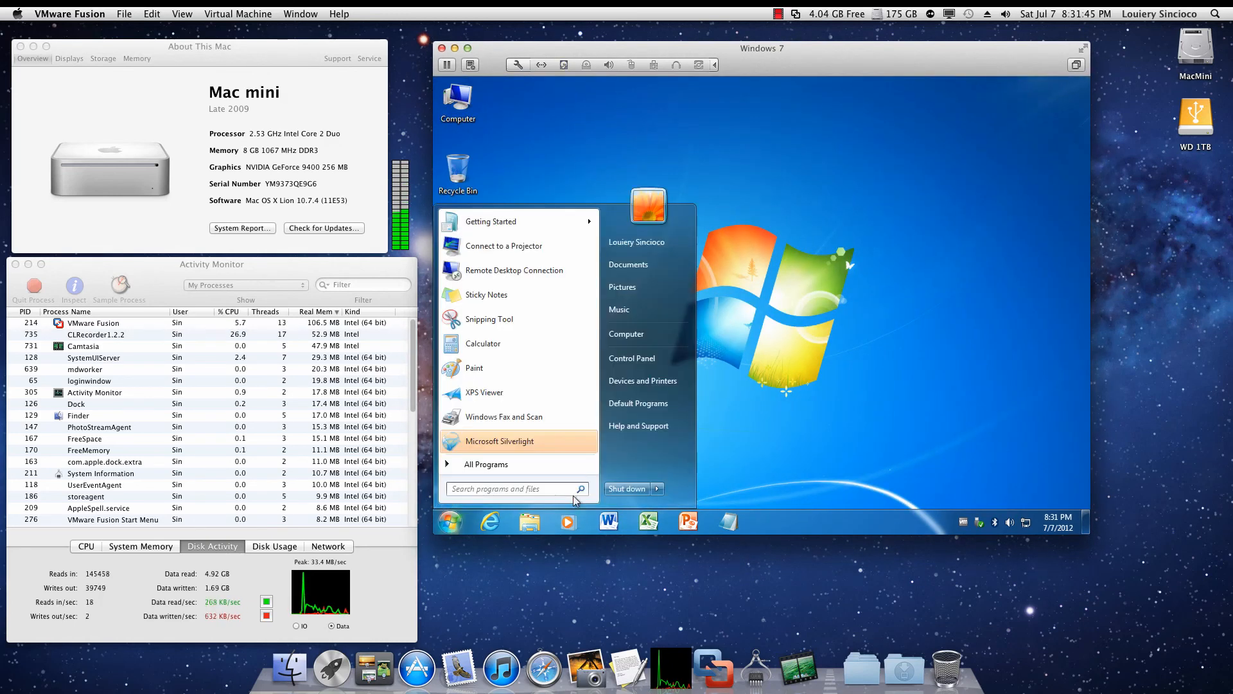